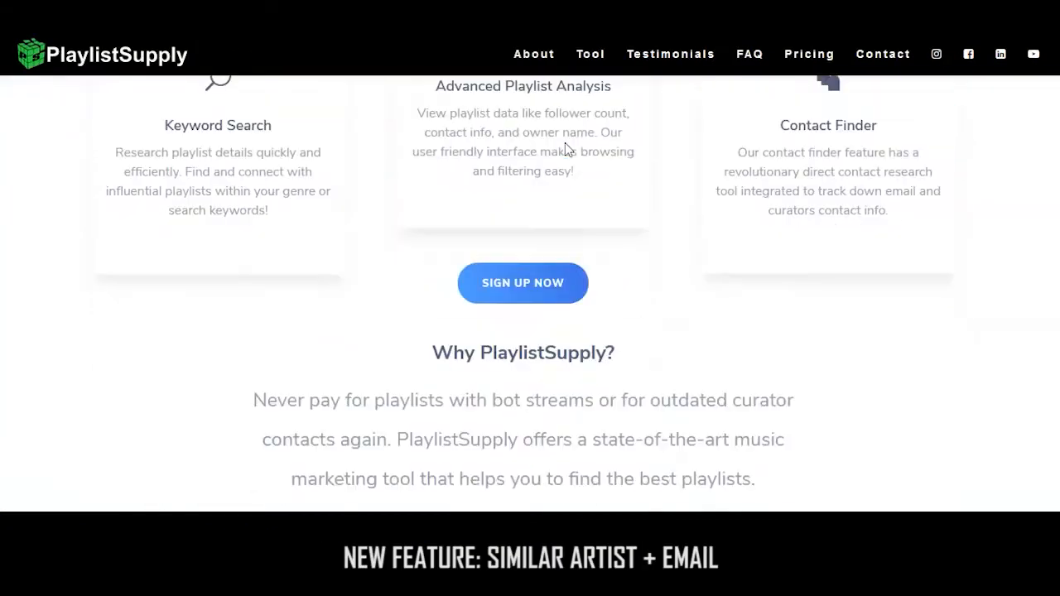
# Search for 'Lil Gotit' using the 'Similar Artist and Emails' criteria
pyautogui.scroll(-3)
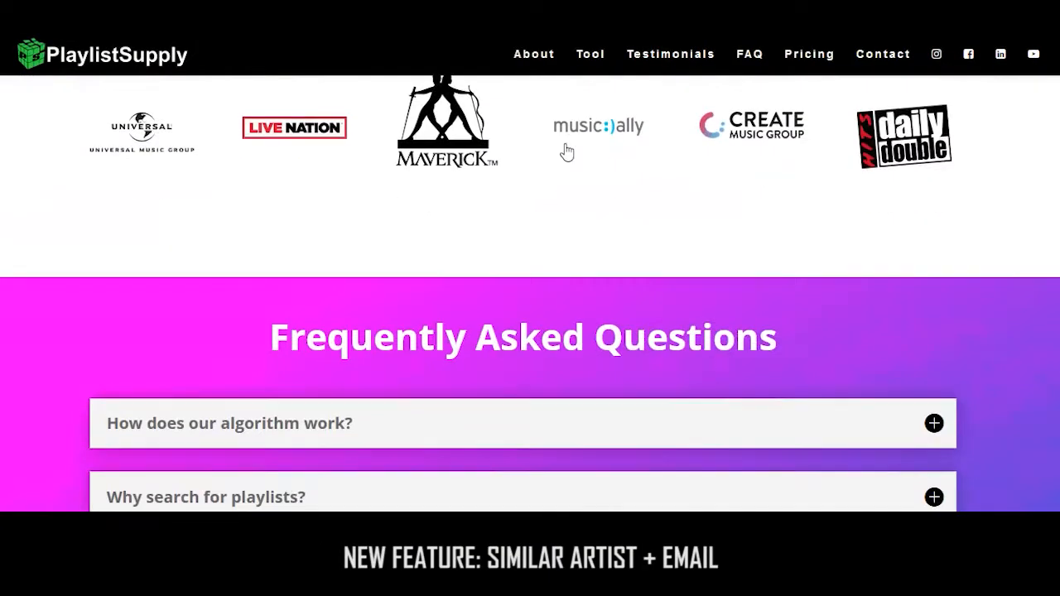
pyautogui.scroll(-3)
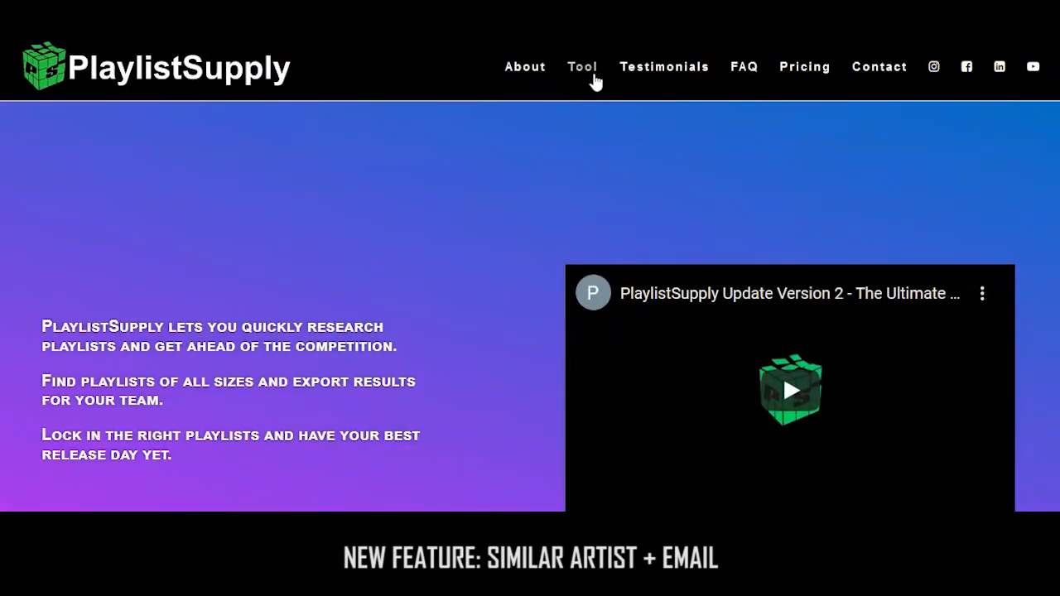
pyautogui.moveTo(579, 147)
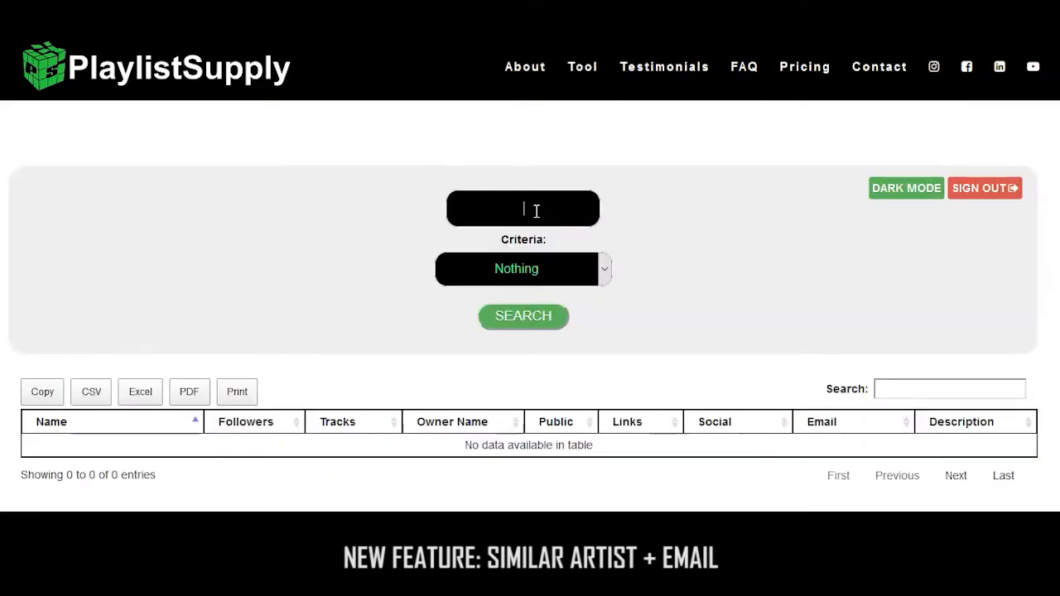
pyautogui.write('Lil Gotit')
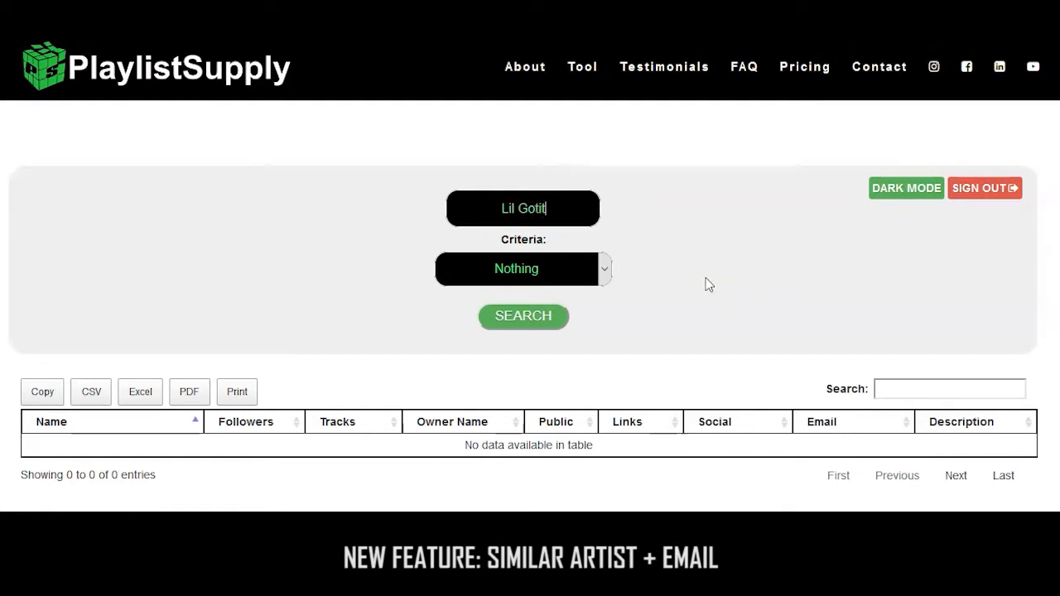
pyautogui.click(522, 268)
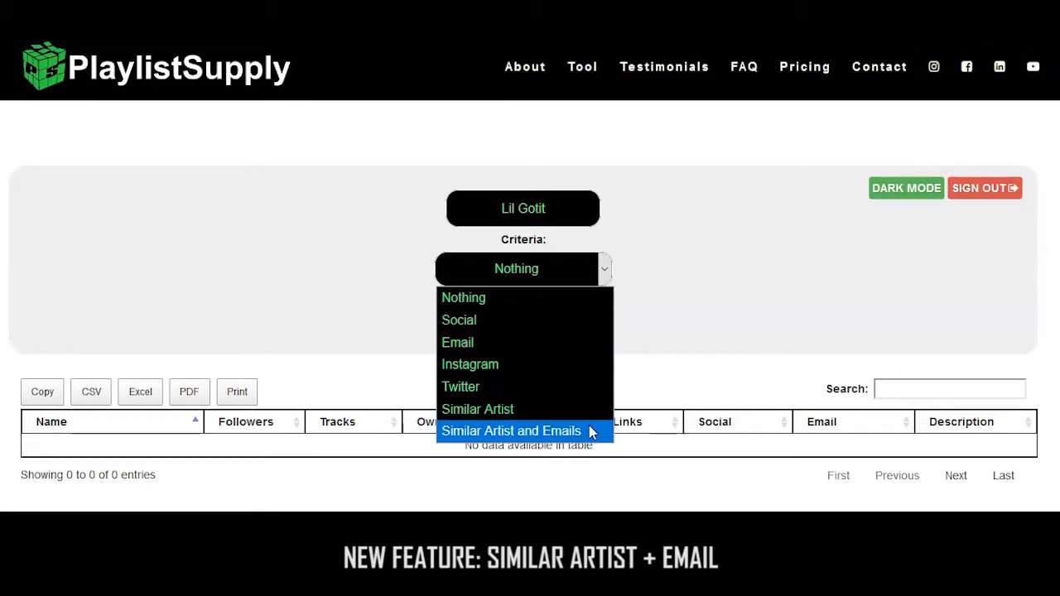
pyautogui.click(511, 431)
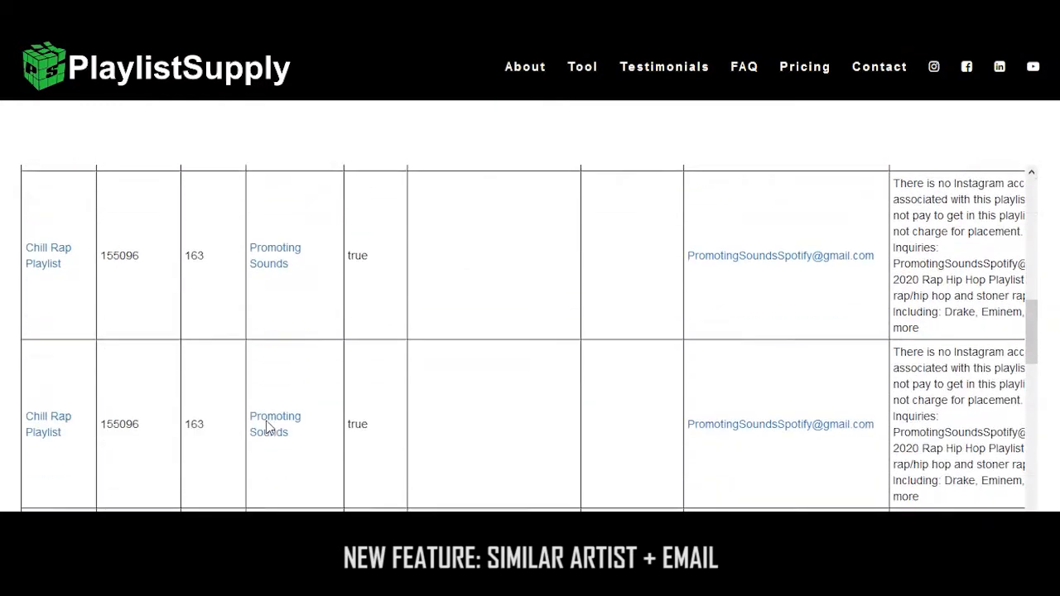
# Scroll down through the Lil Gotit results table of playlists, followers and curator emails
pyautogui.scroll(-3)
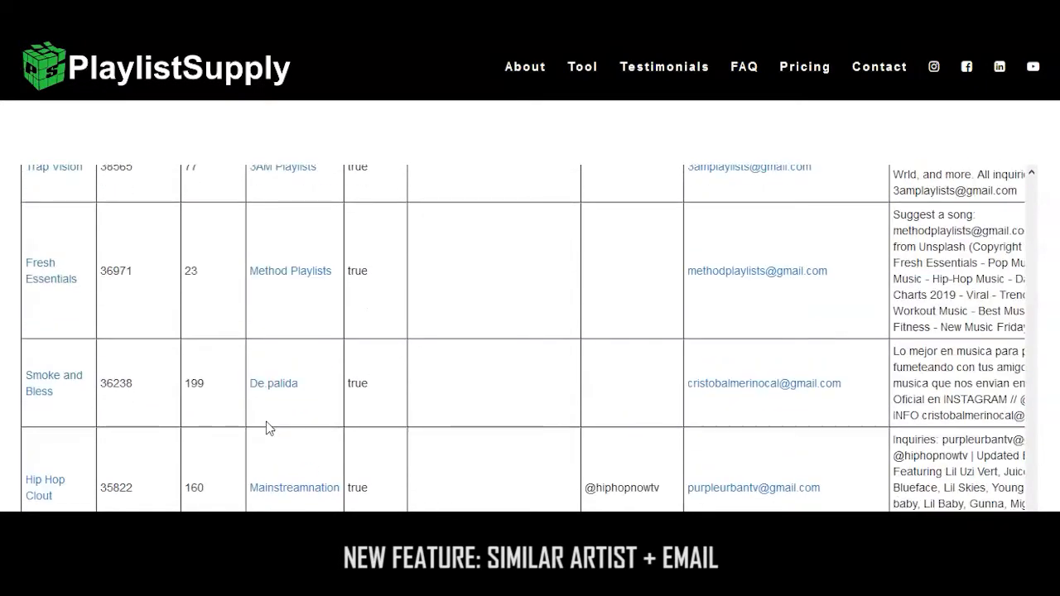
pyautogui.scroll(-3)
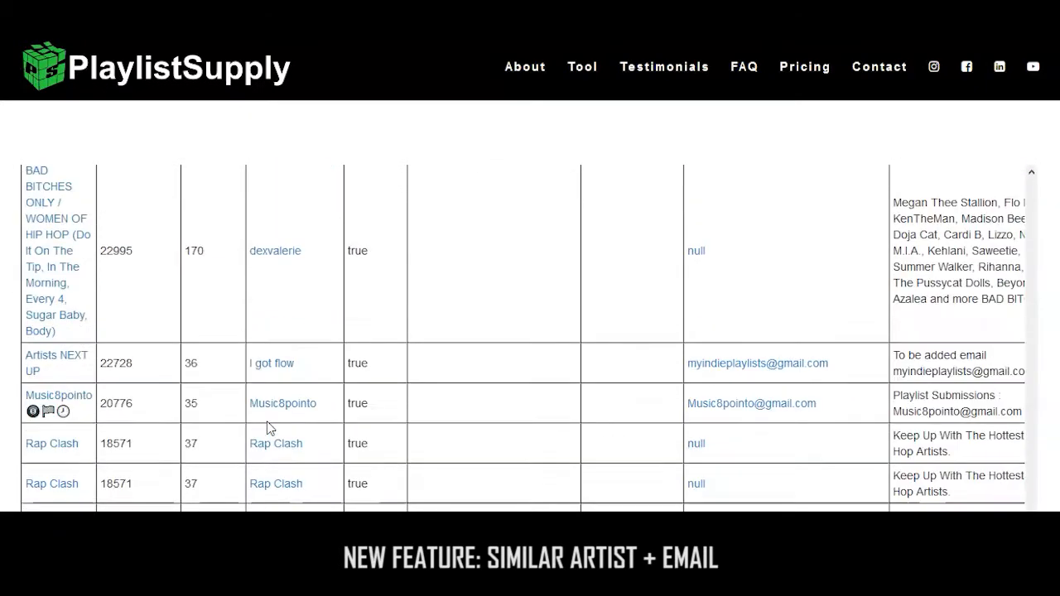
pyautogui.scroll(-3)
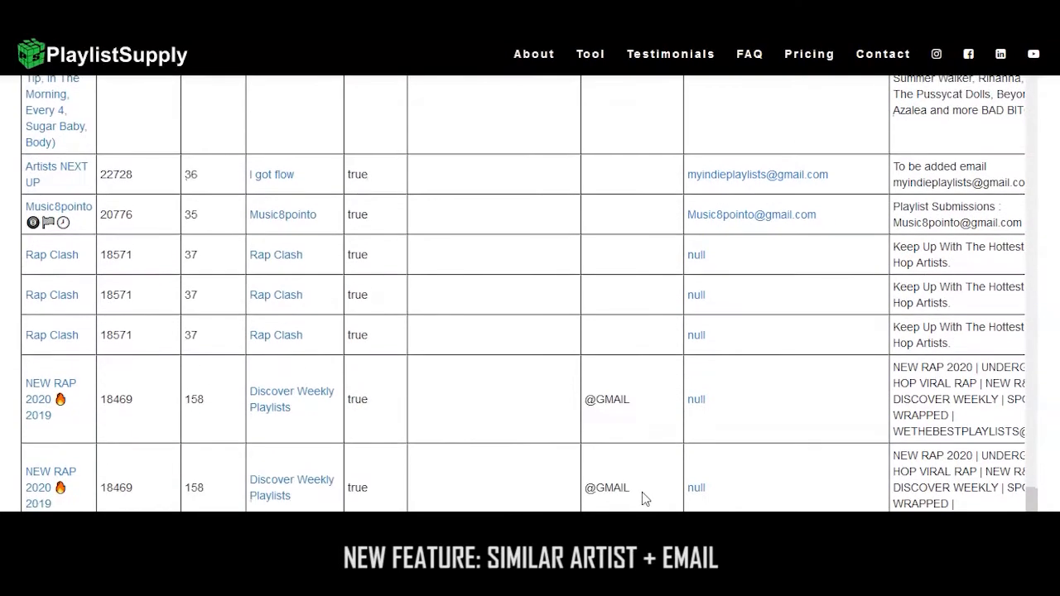
pyautogui.scroll(-3)
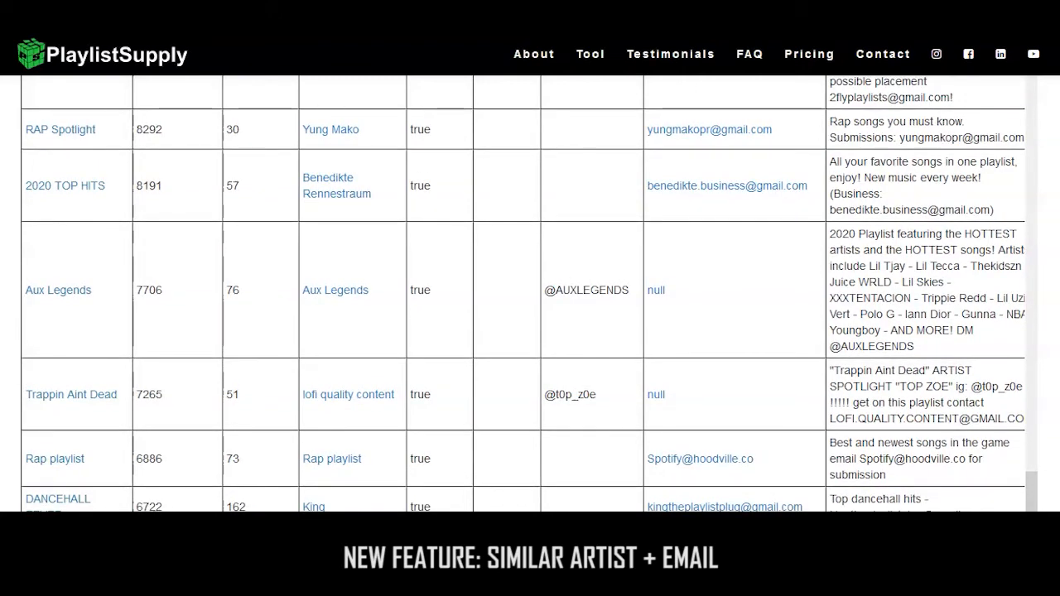
pyautogui.scroll(-3)
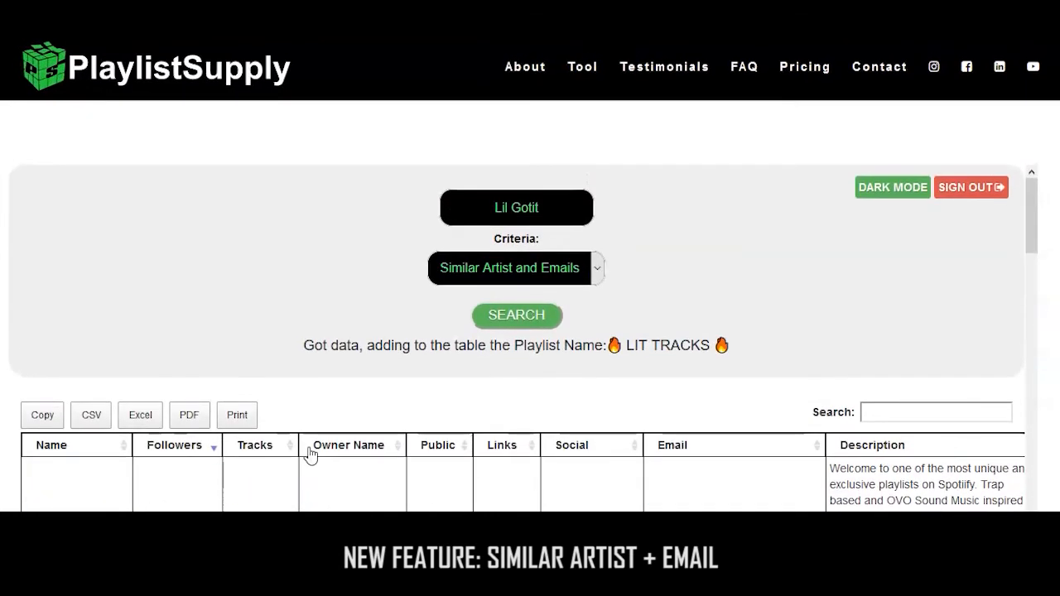
pyautogui.moveTo(591, 284)
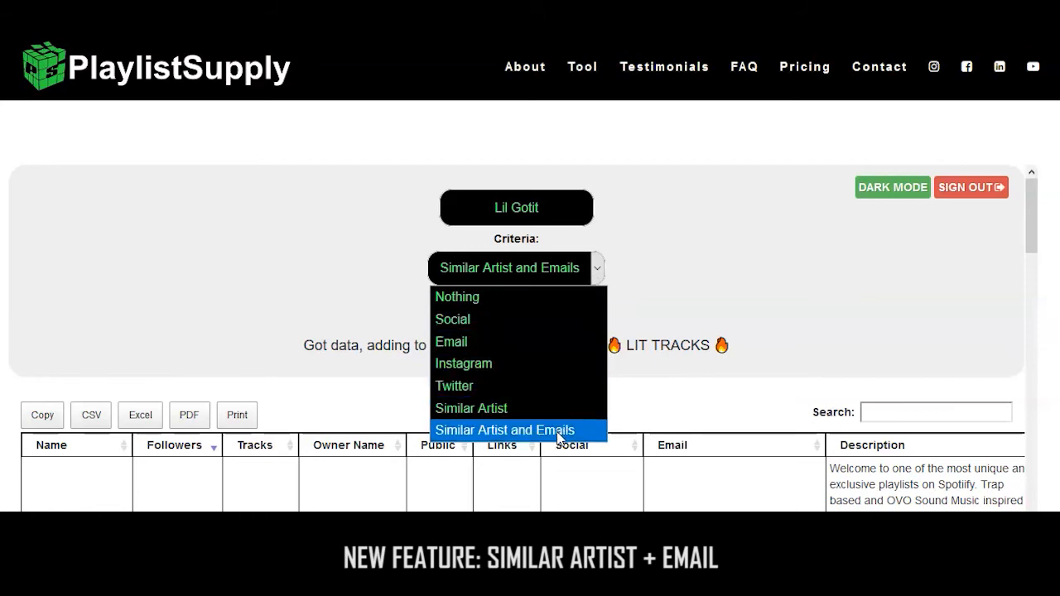
pyautogui.click(503, 430)
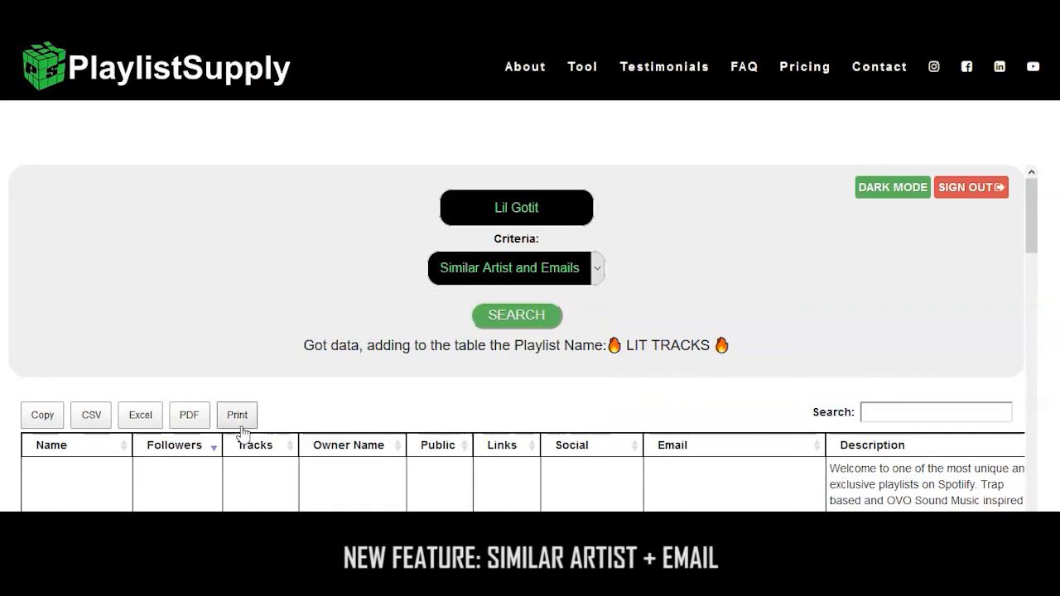
pyautogui.moveTo(41, 415)
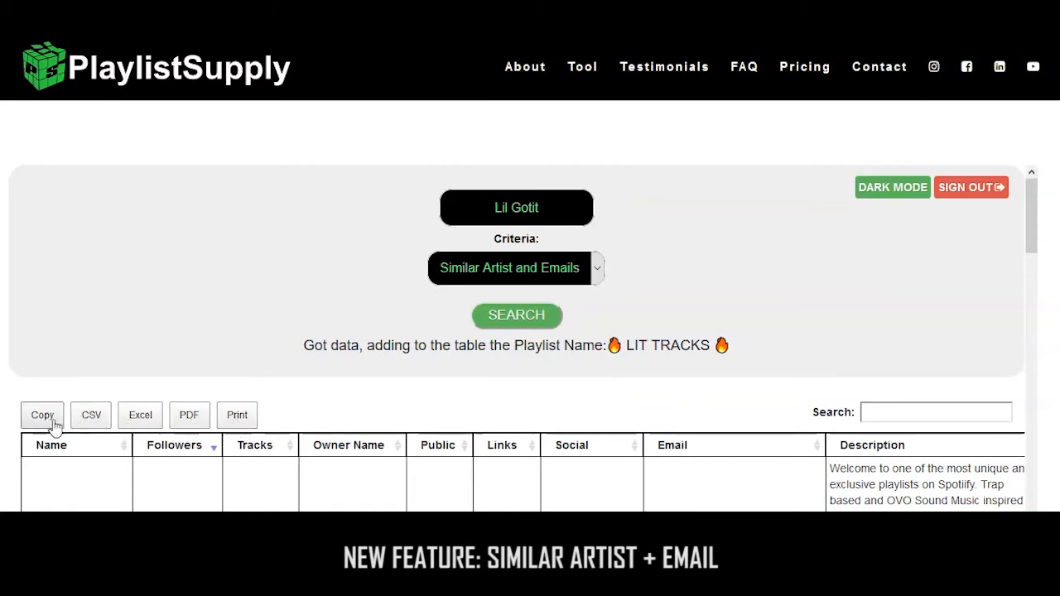
pyautogui.moveTo(314, 424)
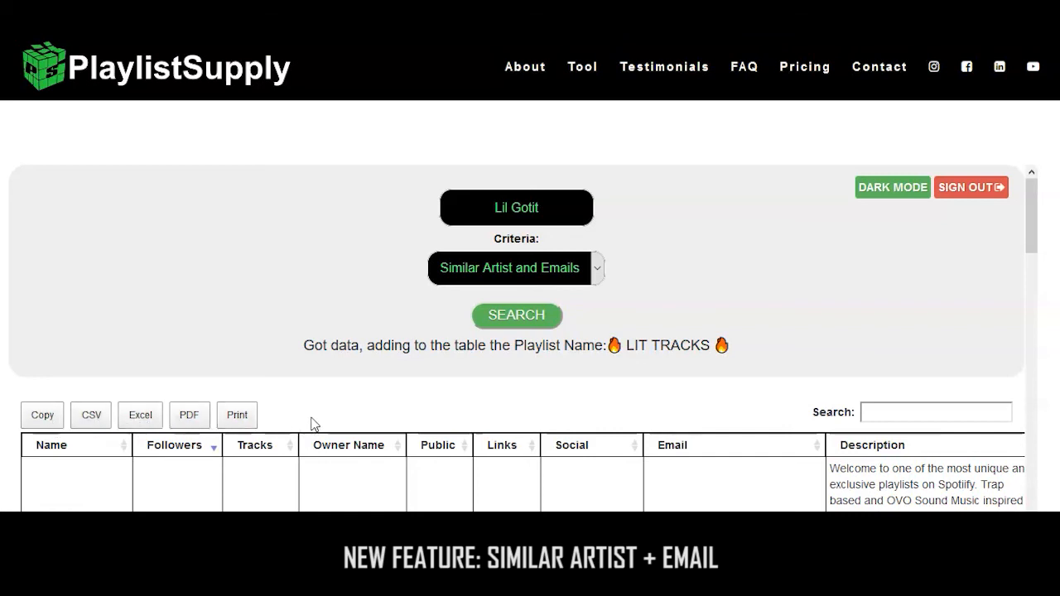